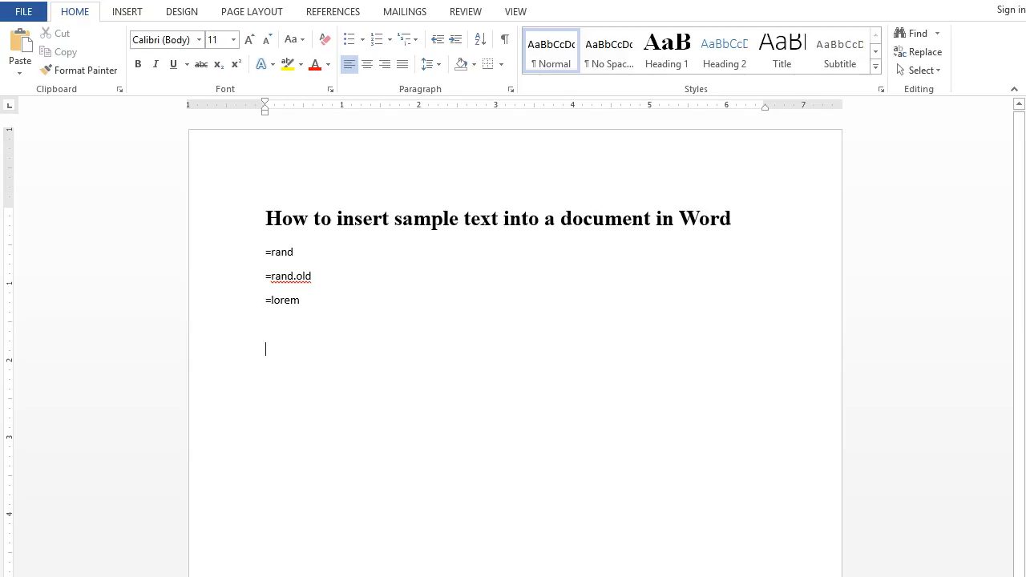
Enter =rand() on a new line, generate its sample paragraphs, then restore the =rand() formula line
text(=)
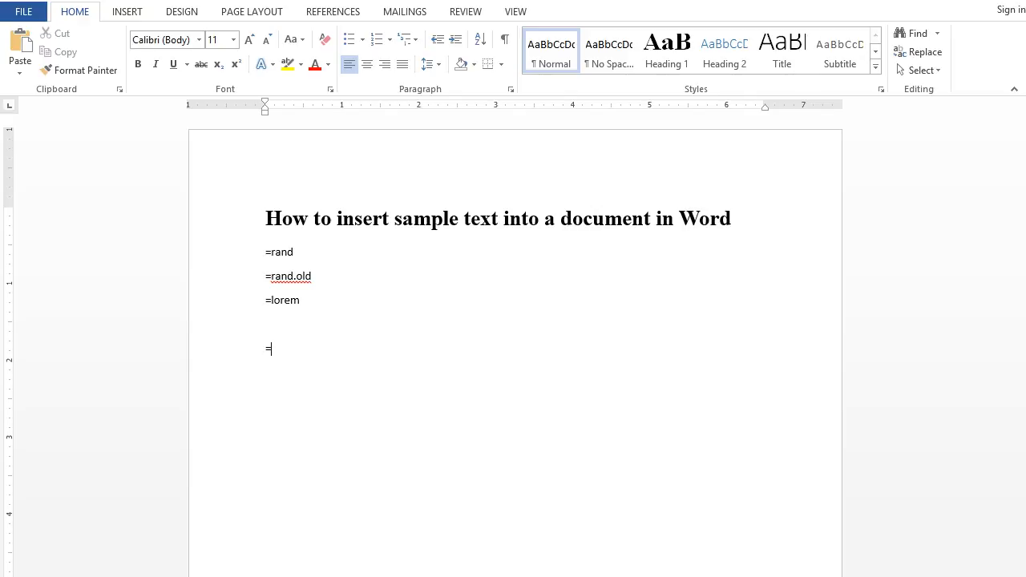
text(ran)
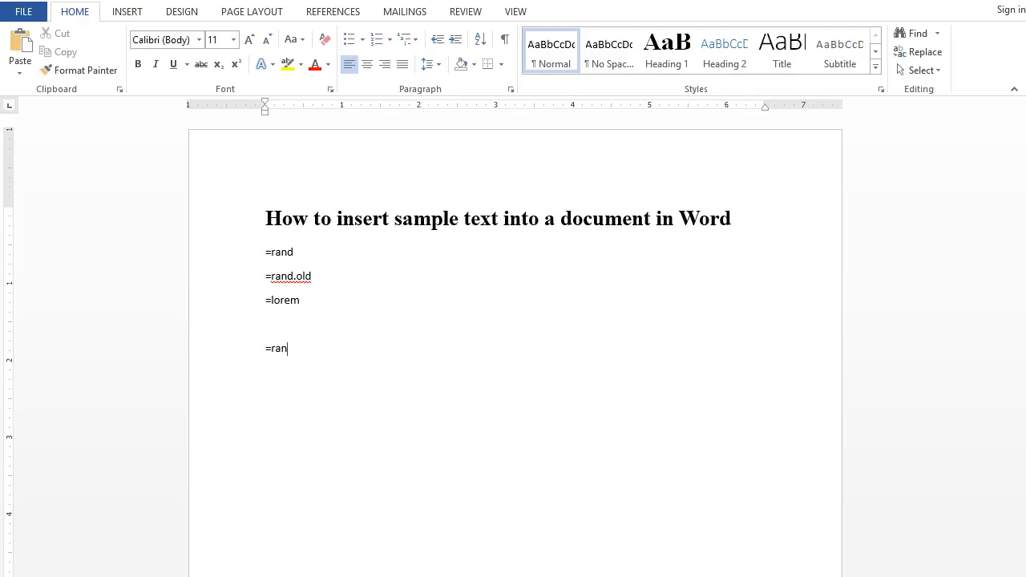
text(d)
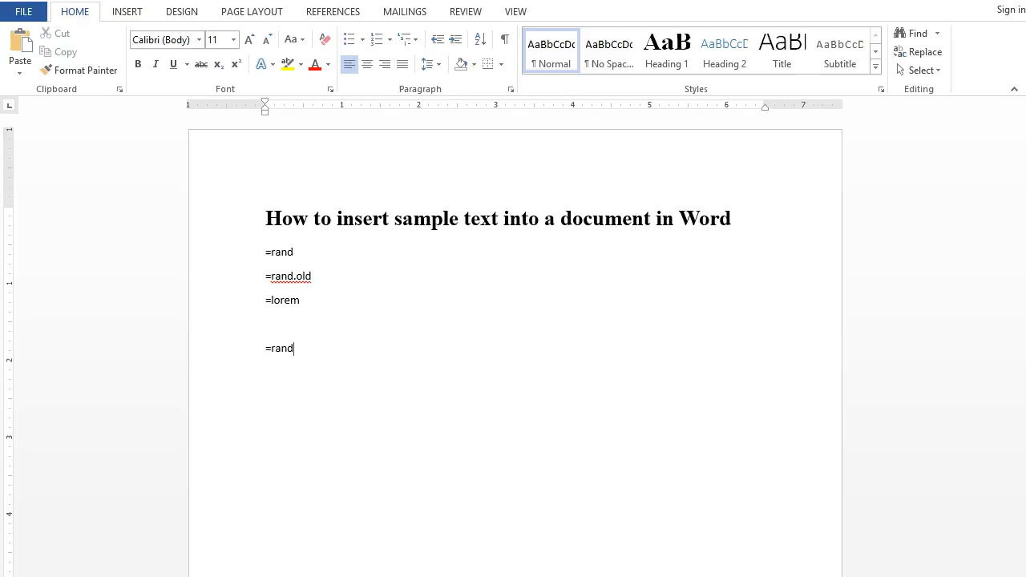
text(())
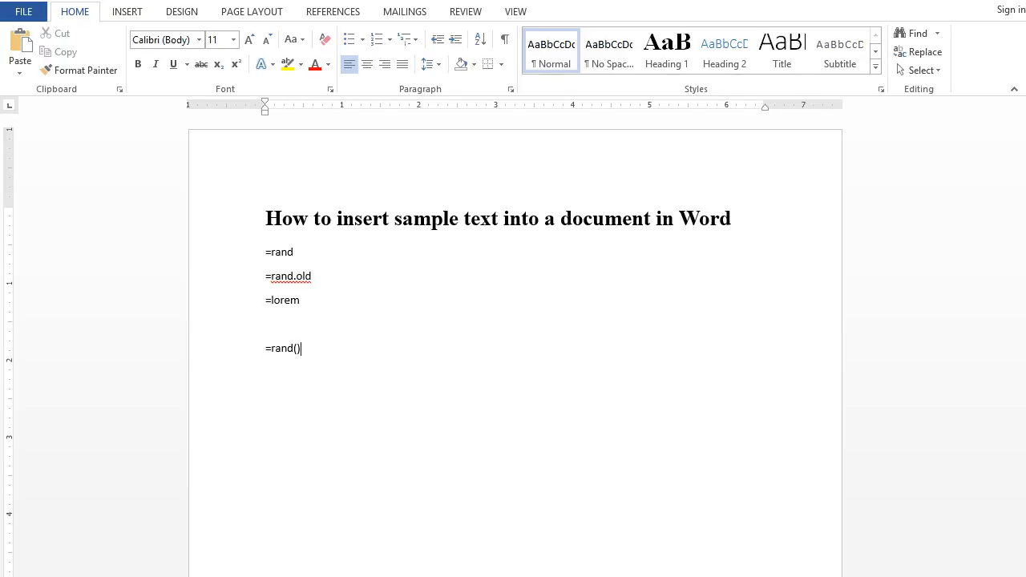
key(Enter)
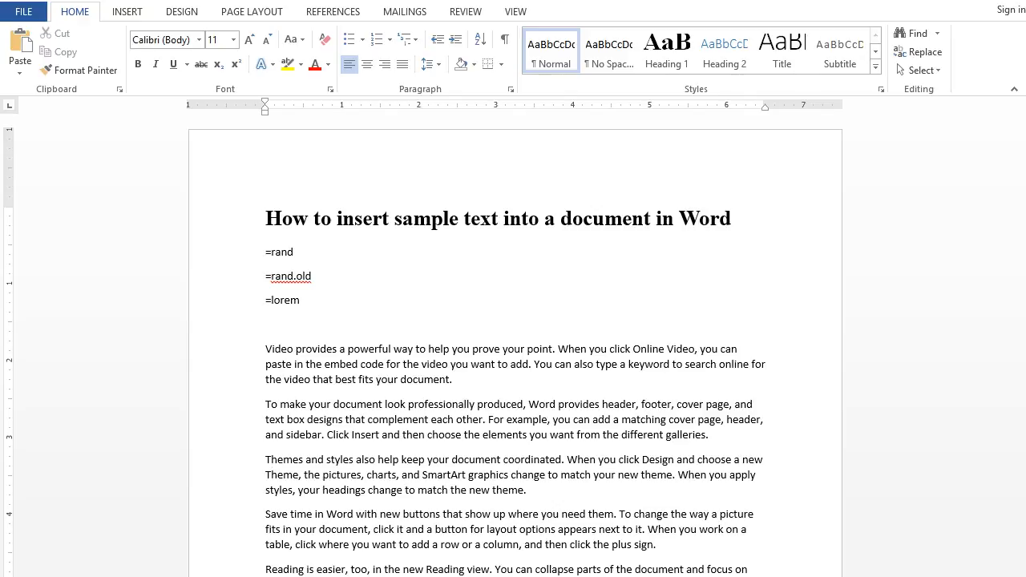
text(=rand())
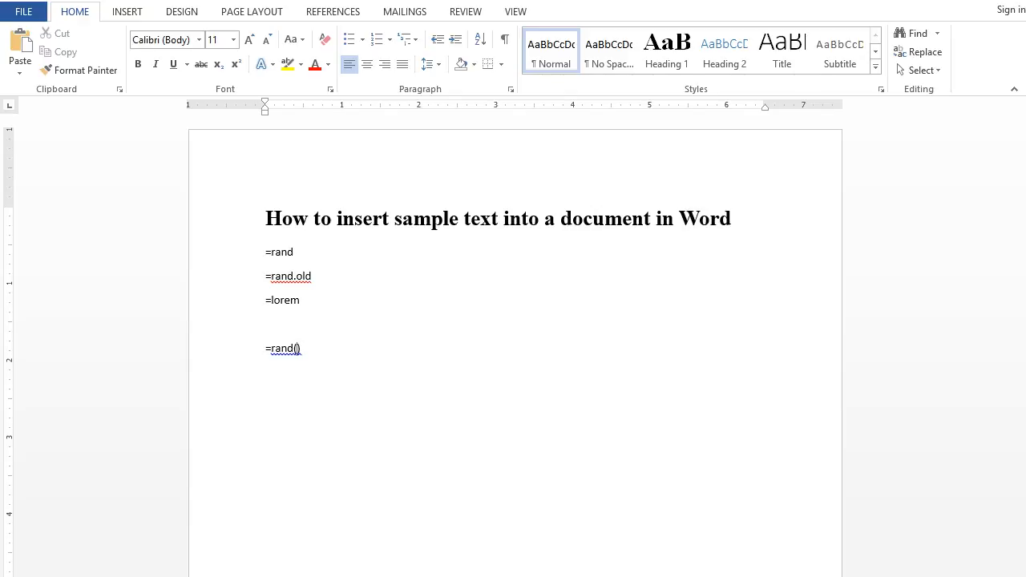
Fill the parentheses with placeholders p,l, then replace them so the line reads =rand.(3,4)
text(p)
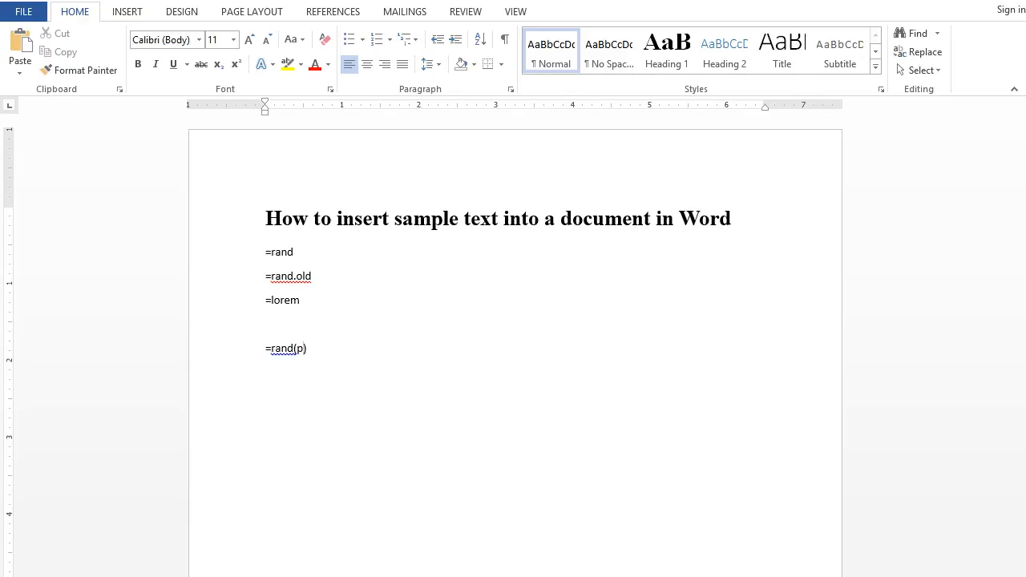
text(,l)
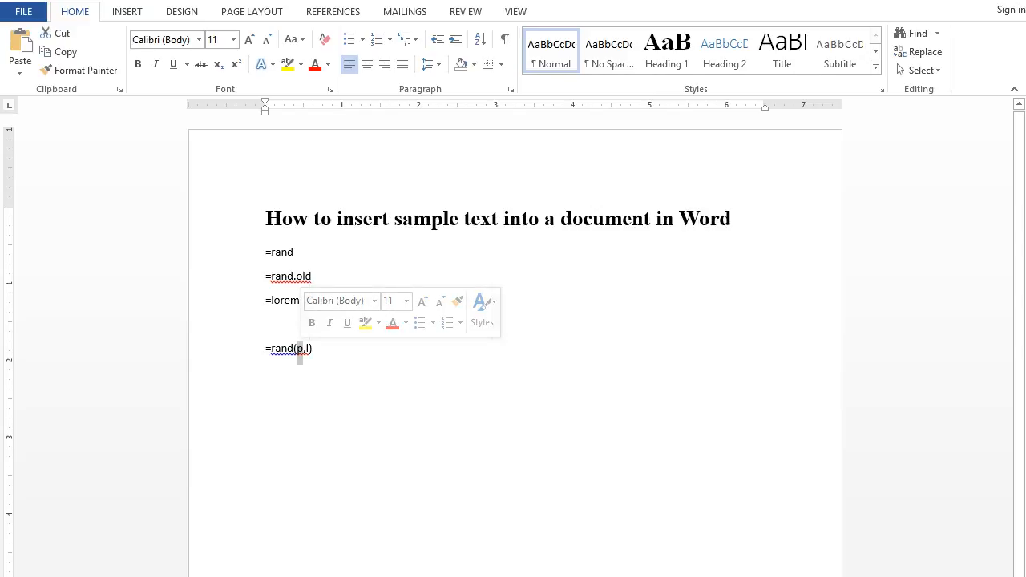
text(3)
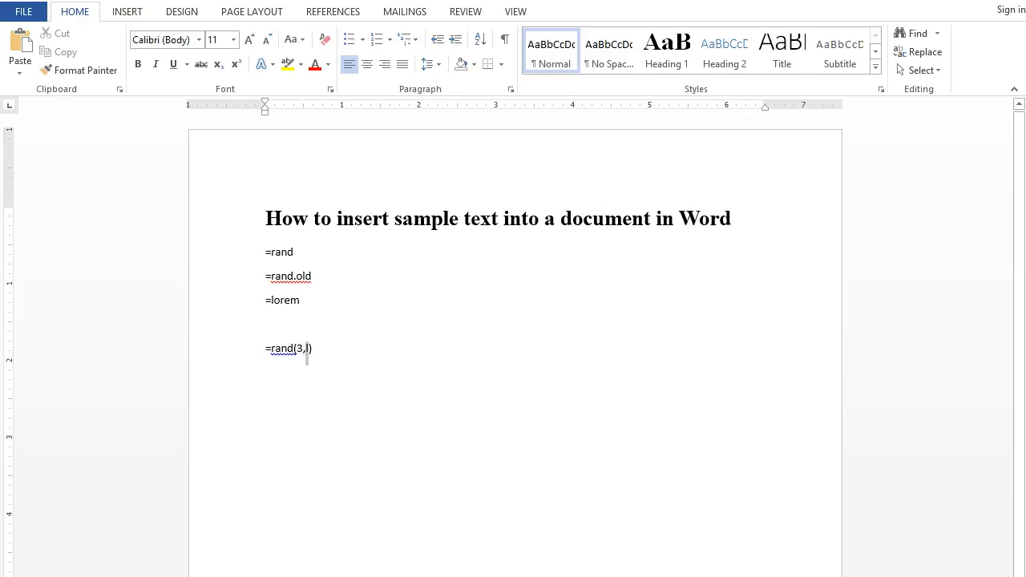
text(4)
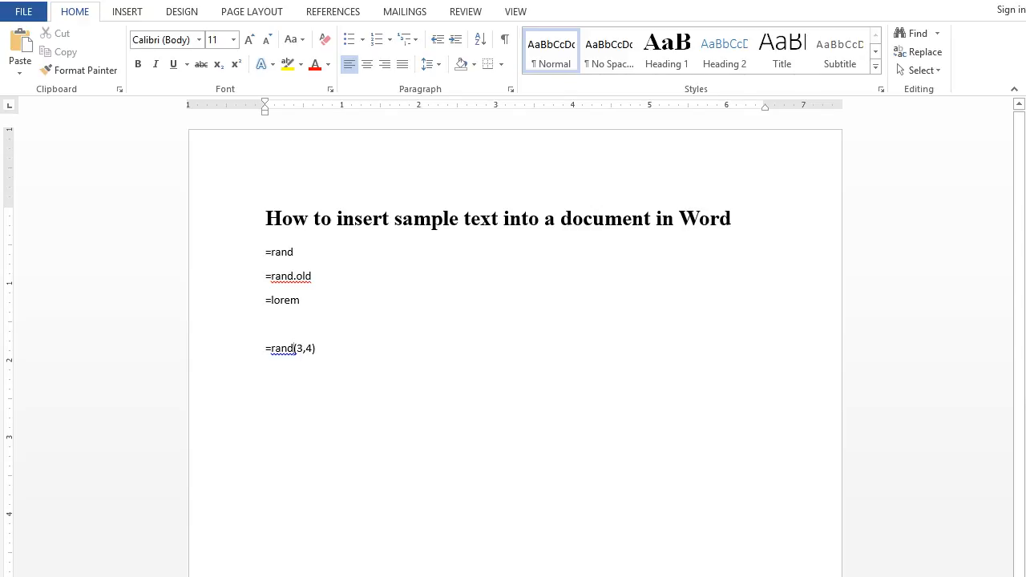
text(.)
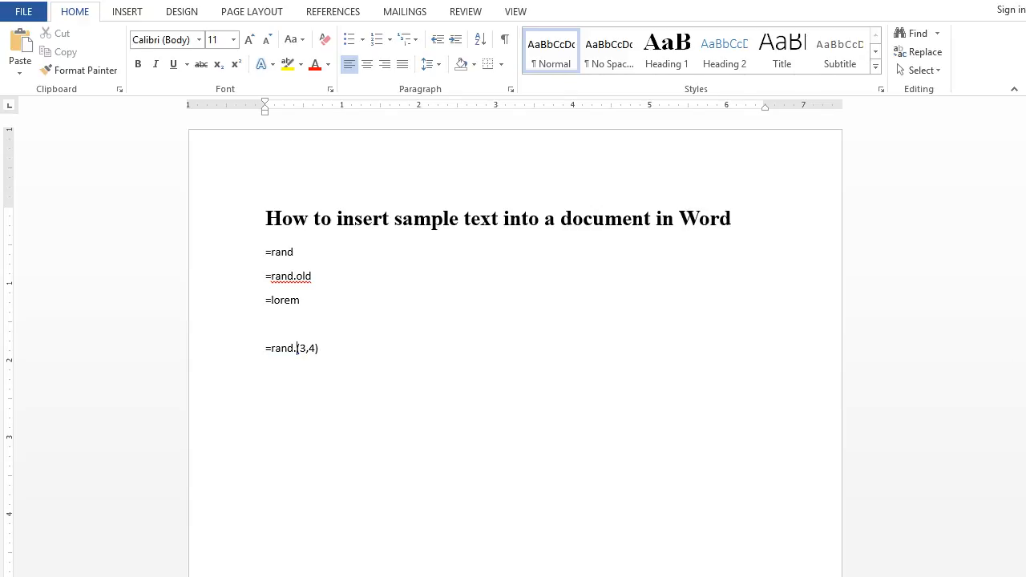
Complete =rand.old(3,4), generate its three quick-brown-fox paragraphs, then restore the formula line
text(o)
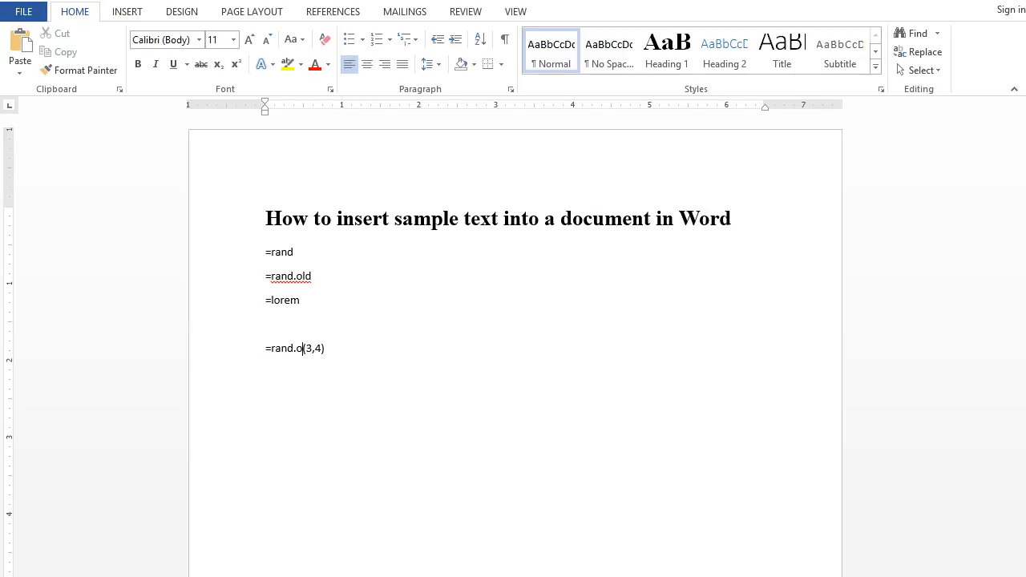
text(ld)
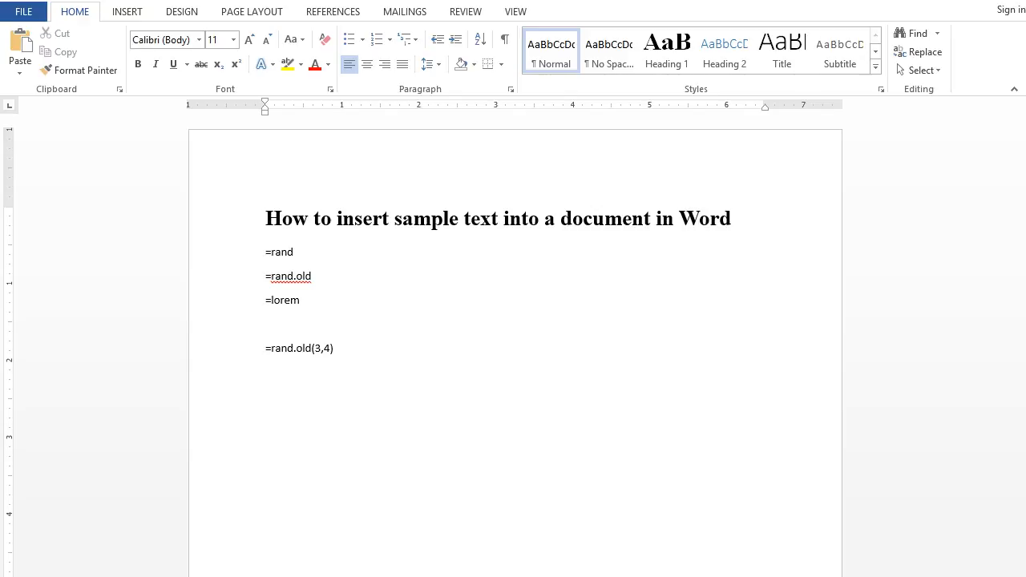
key(Enter)
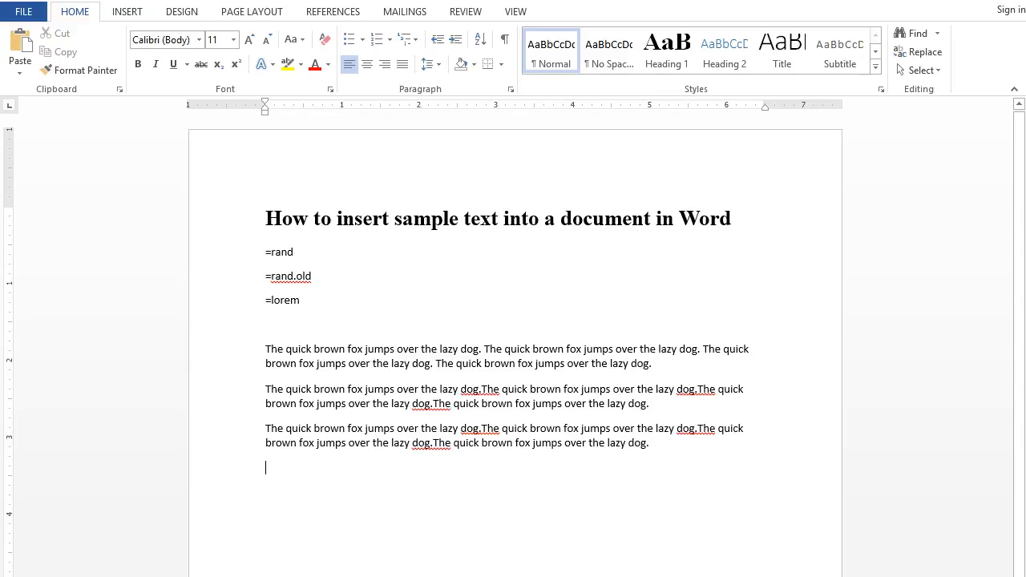
text(=rand.old(3,4))
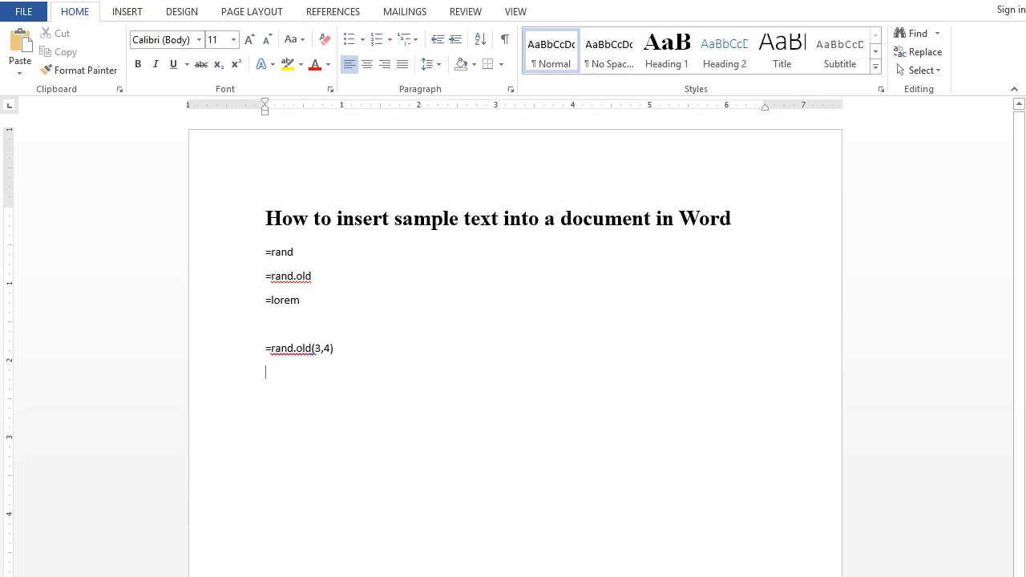
Replace rand.old with lorem so the line reads =lorem(3,4)
double_click(290, 349)
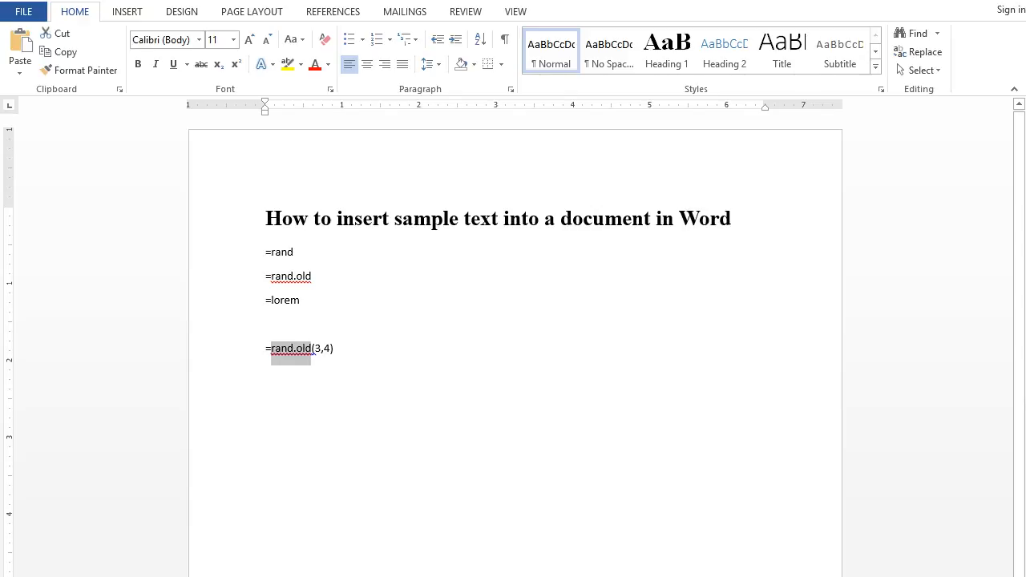
text(lore)
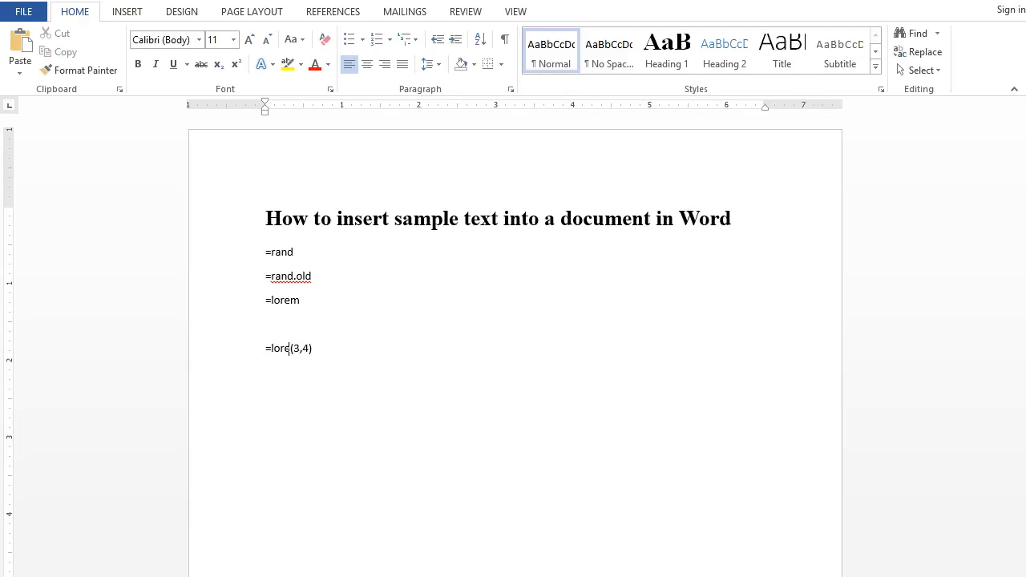
text(m)
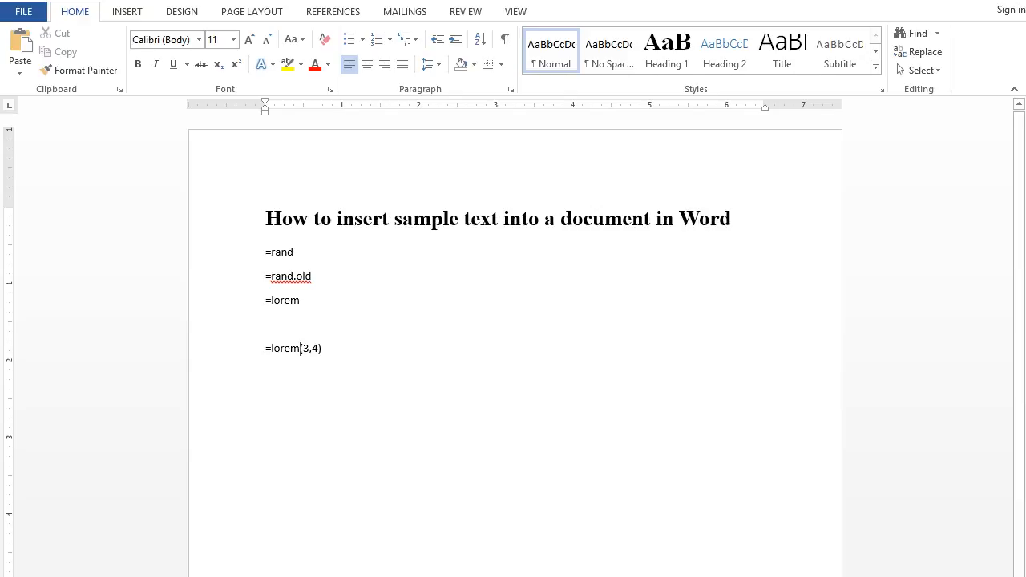